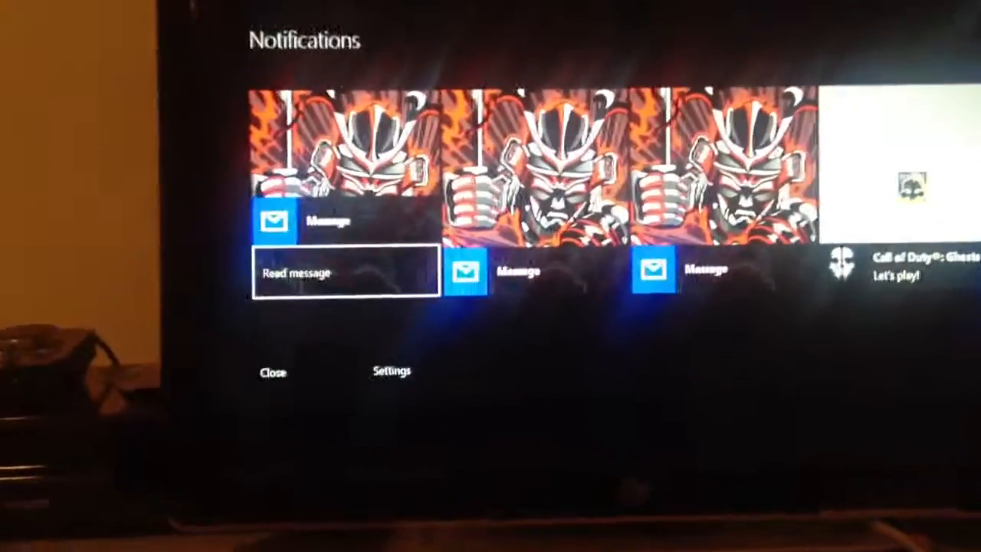
pyautogui.click(335, 272)
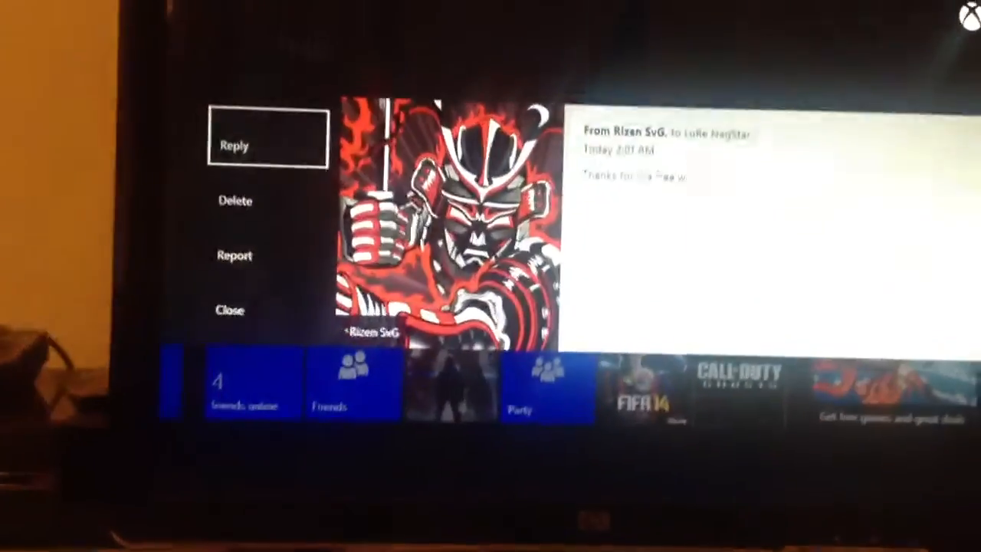